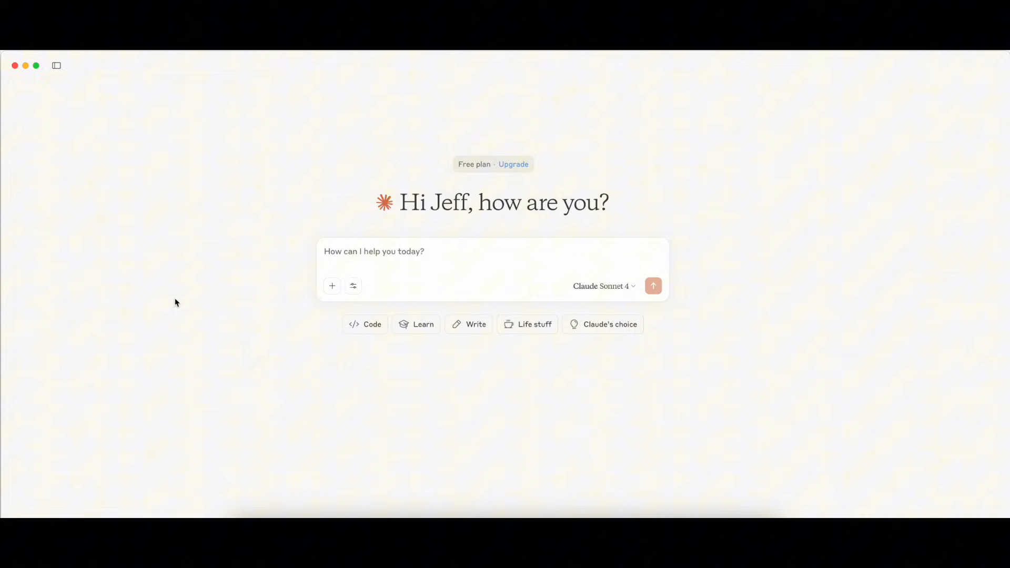
Show the splunk-remote-server tools (run_splunk_query, get_indexes, etc.), all enabled
left_click(353, 286)
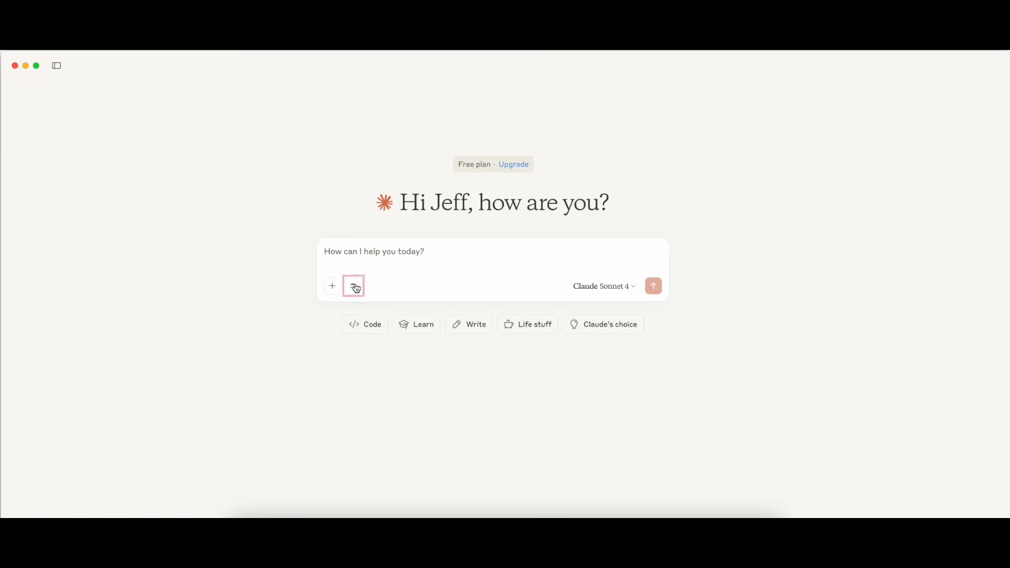
left_click(353, 286)
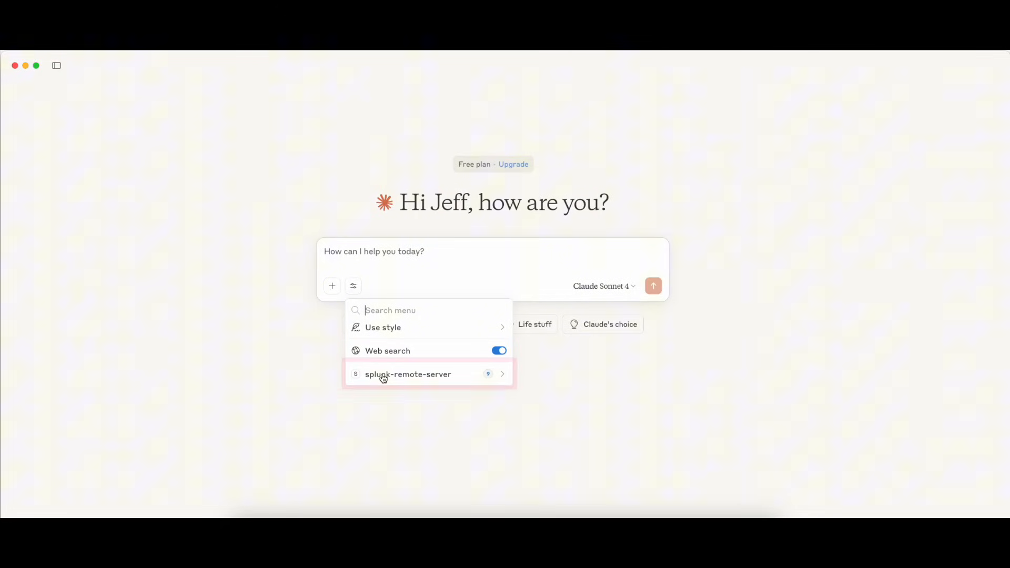
left_click(407, 374)
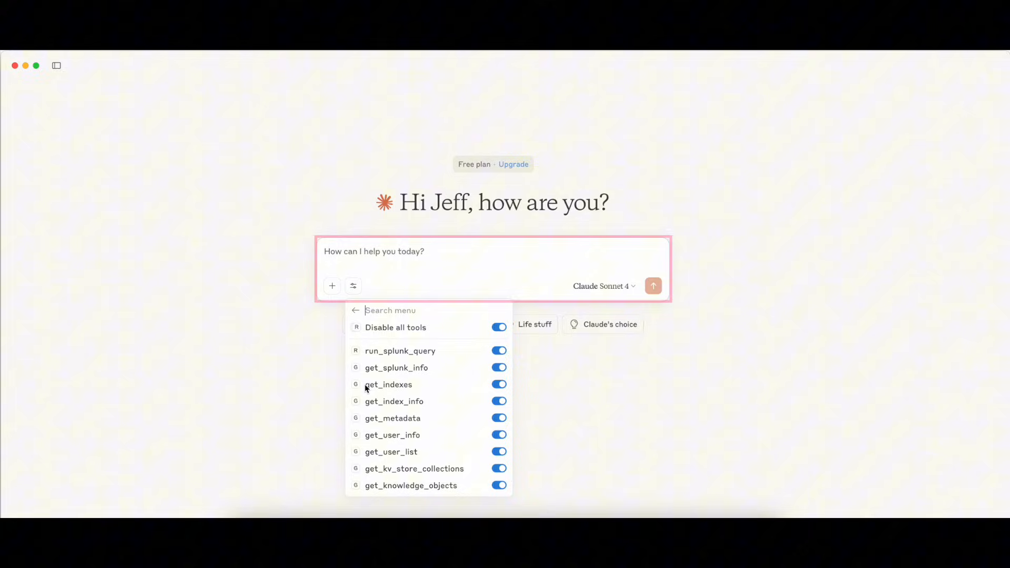
mouse_move(387, 392)
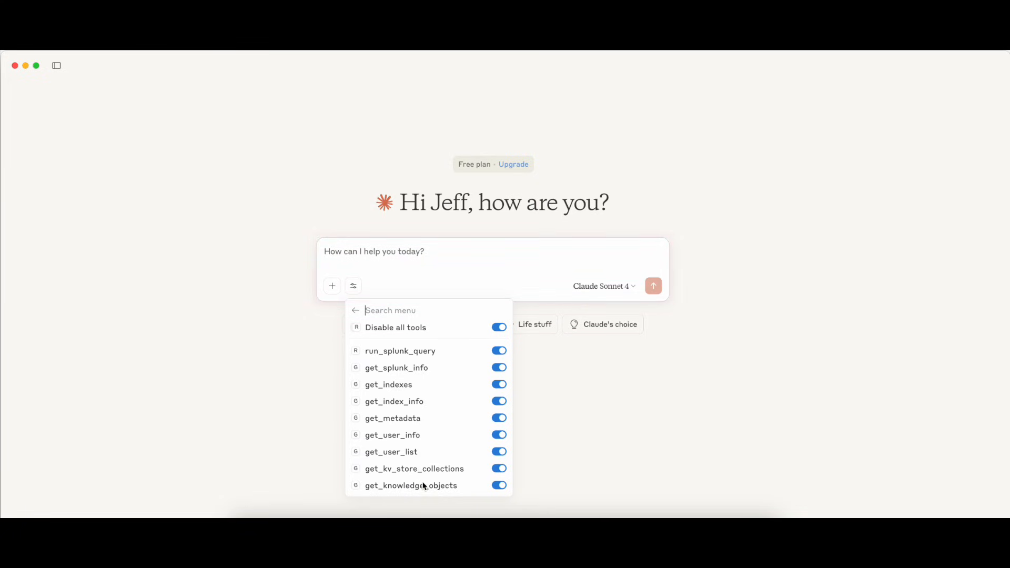
mouse_move(388, 355)
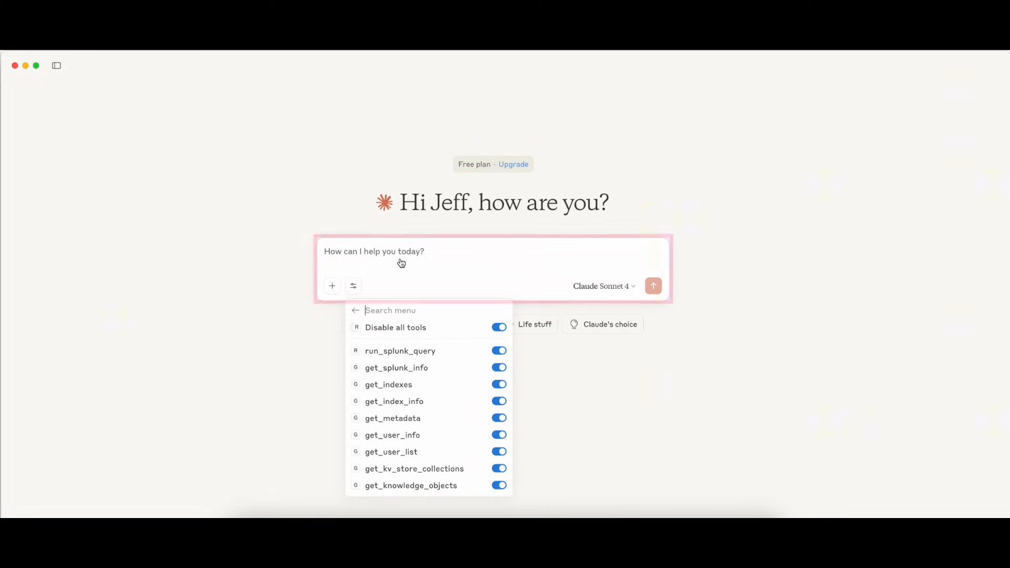
Ask Claude 'What data do I have indexed into Splunk?'
type("W")
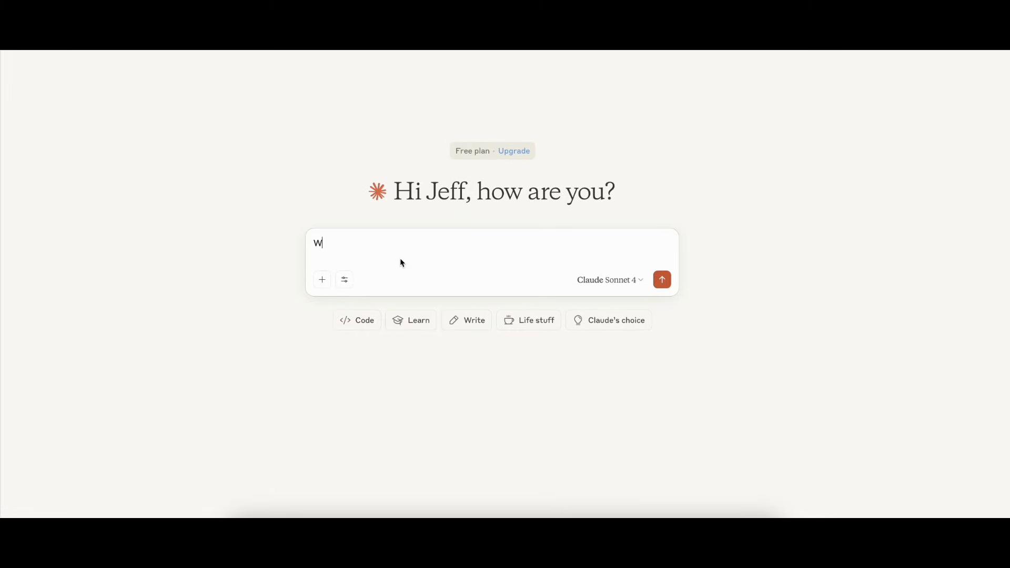
type("hat data do I")
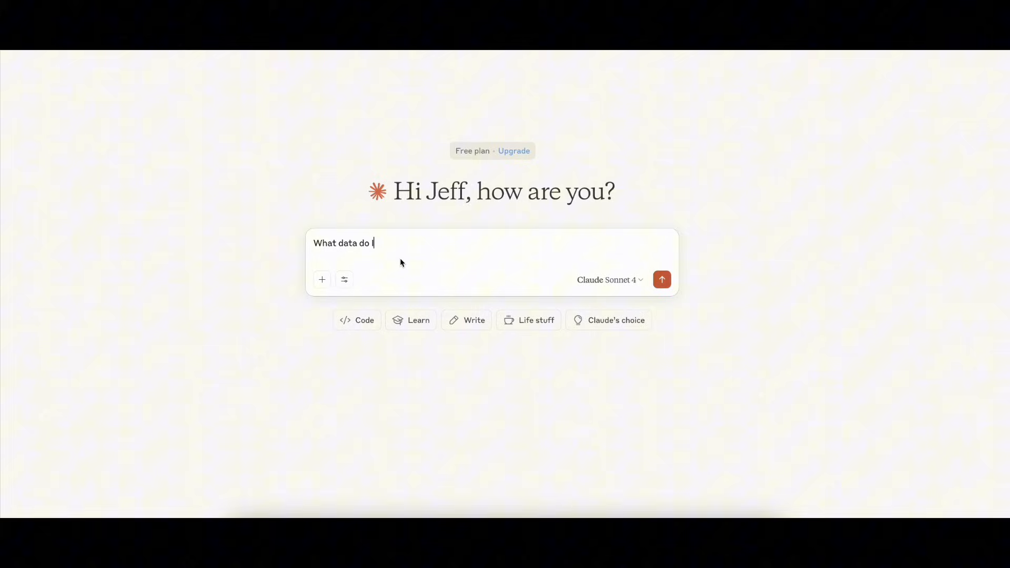
type("have indexed into Splunk?")
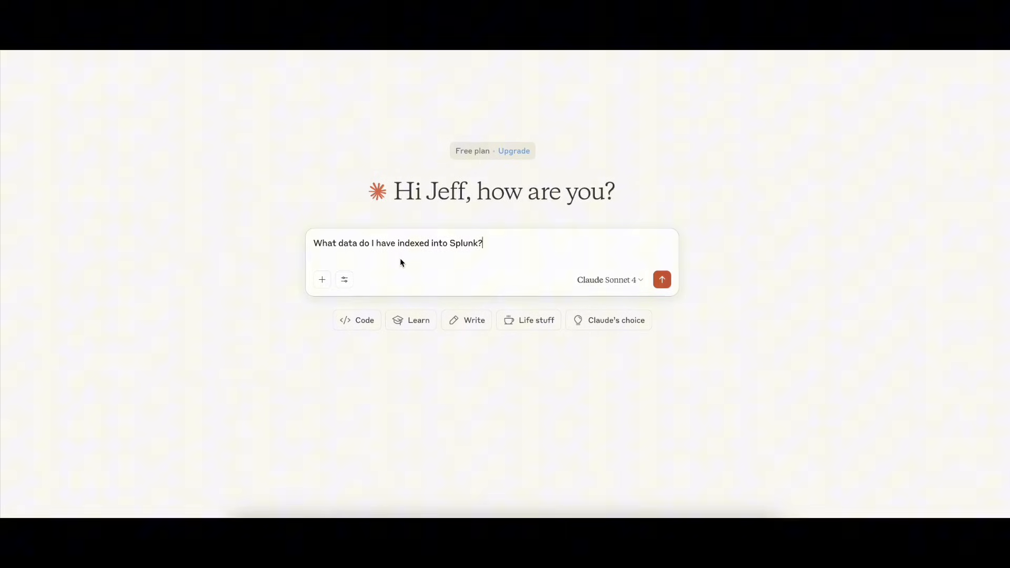
left_click(662, 280)
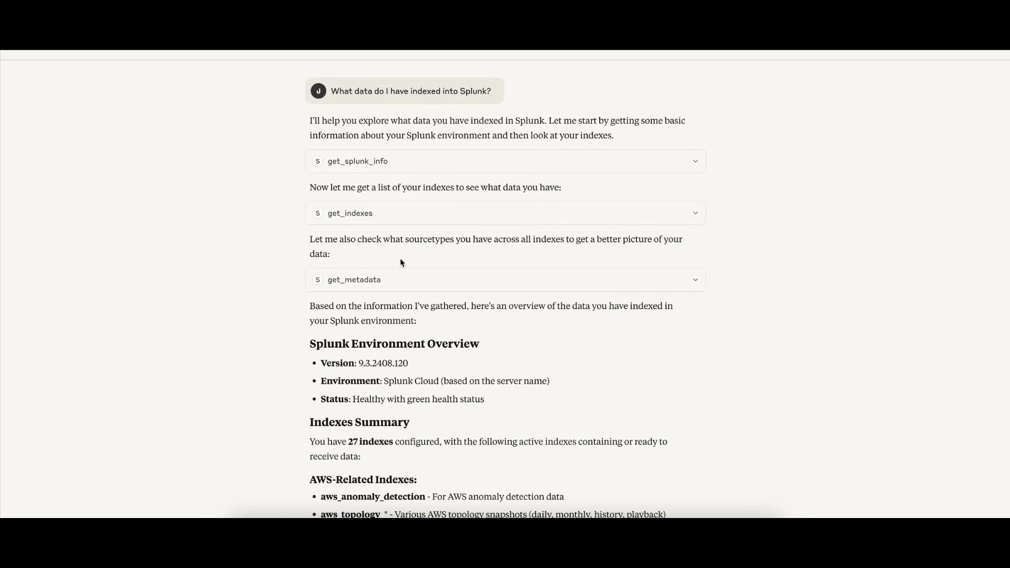
Review Claude's answer reporting 27 indexes and 115+ sourcetypes, then move to Splunk settings
scroll("down", 3)
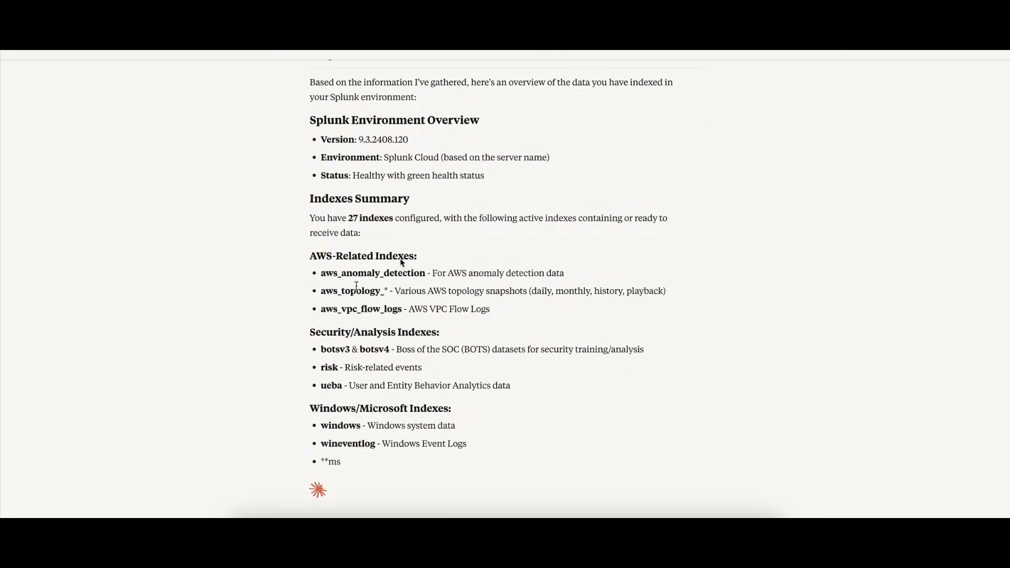
scroll("down", 3)
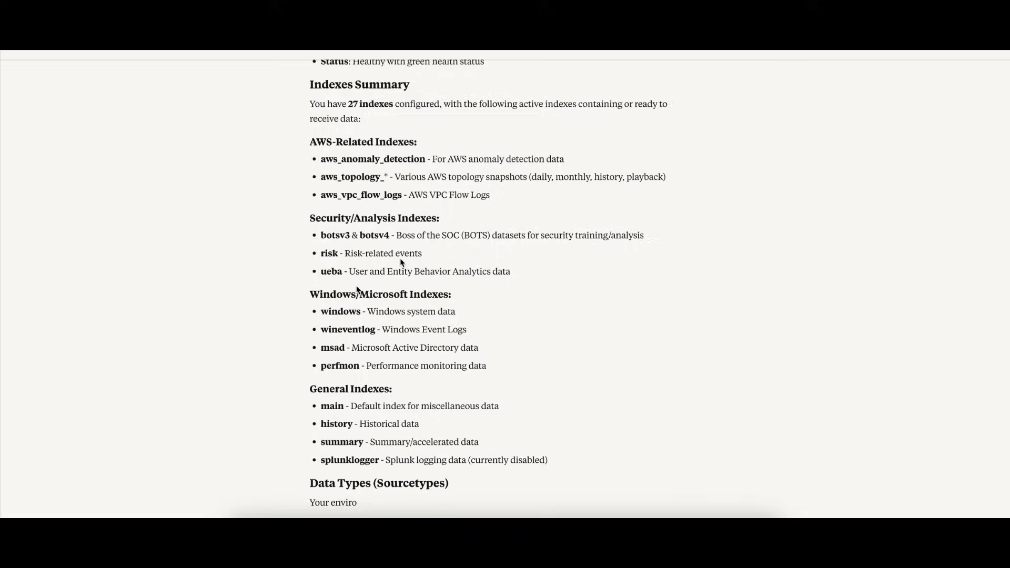
scroll("down", 3)
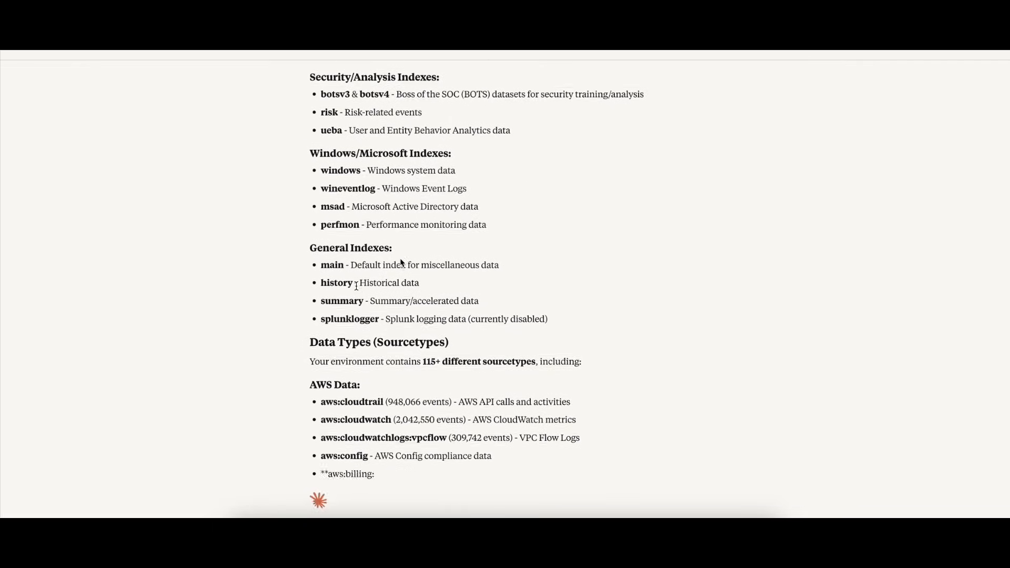
scroll("down", 3)
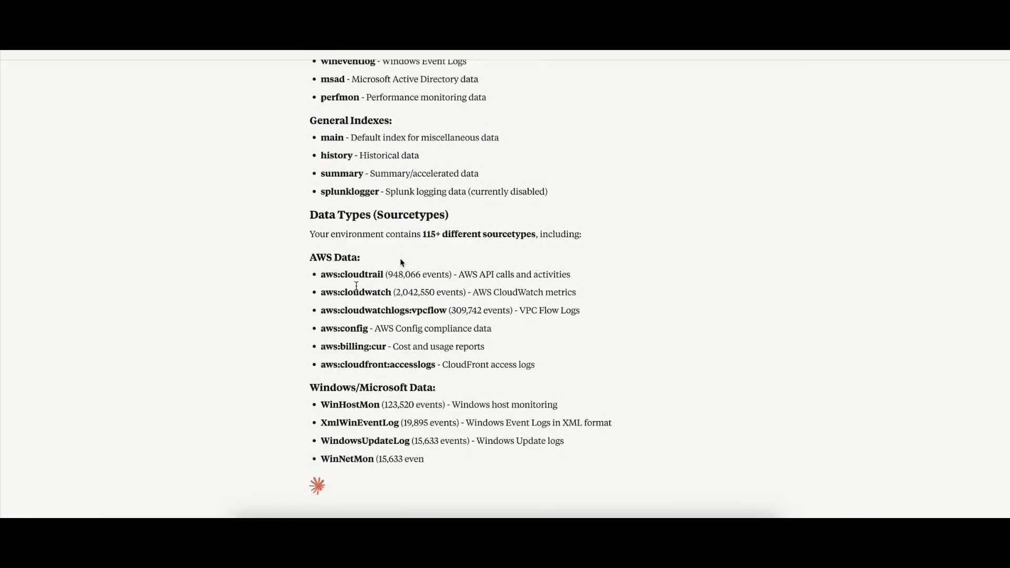
scroll("down", 3)
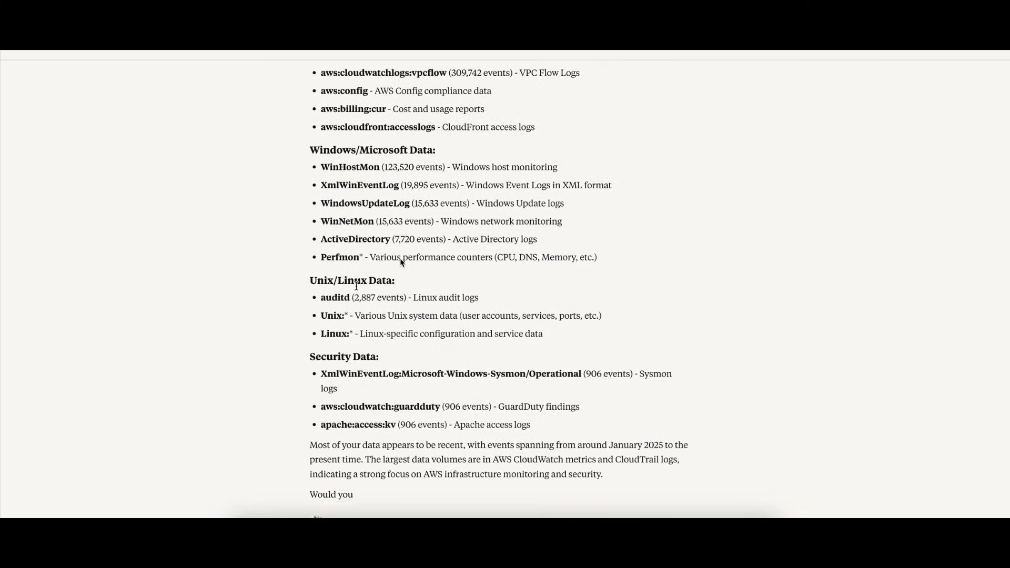
scroll("down", 3)
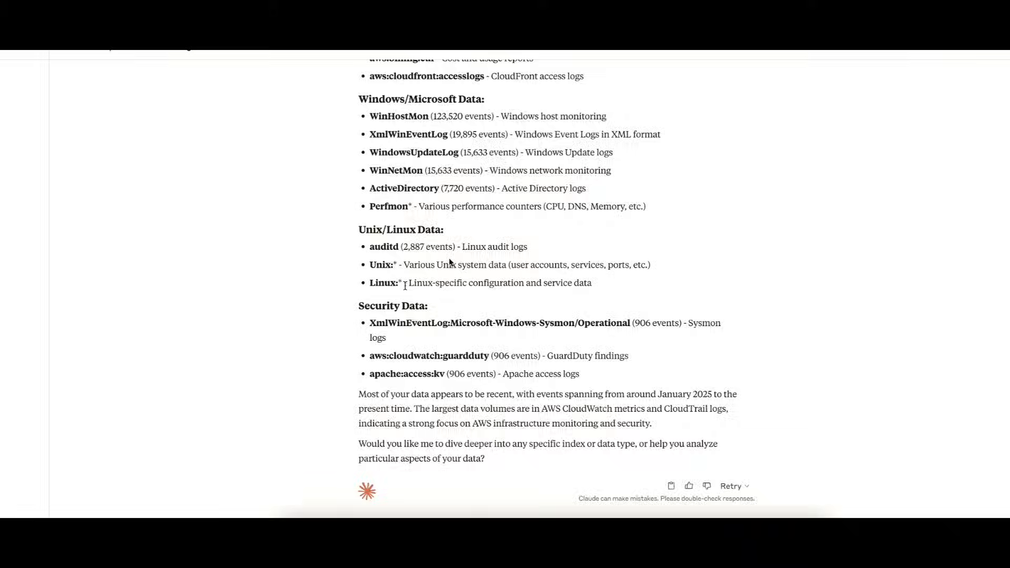
left_click(213, 65)
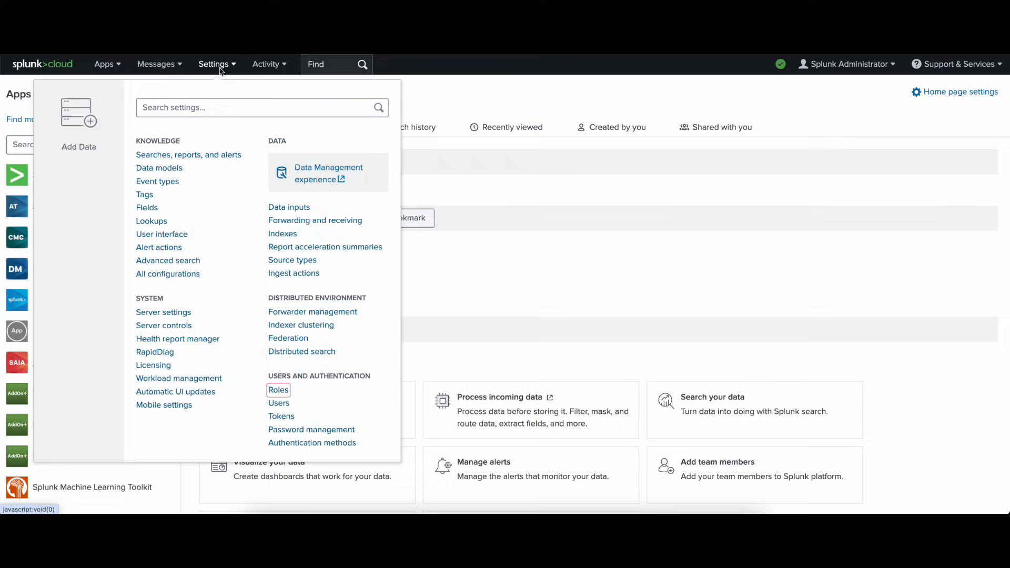
Create a new Splunk role named mcp_user from the Roles page
left_click(278, 390)
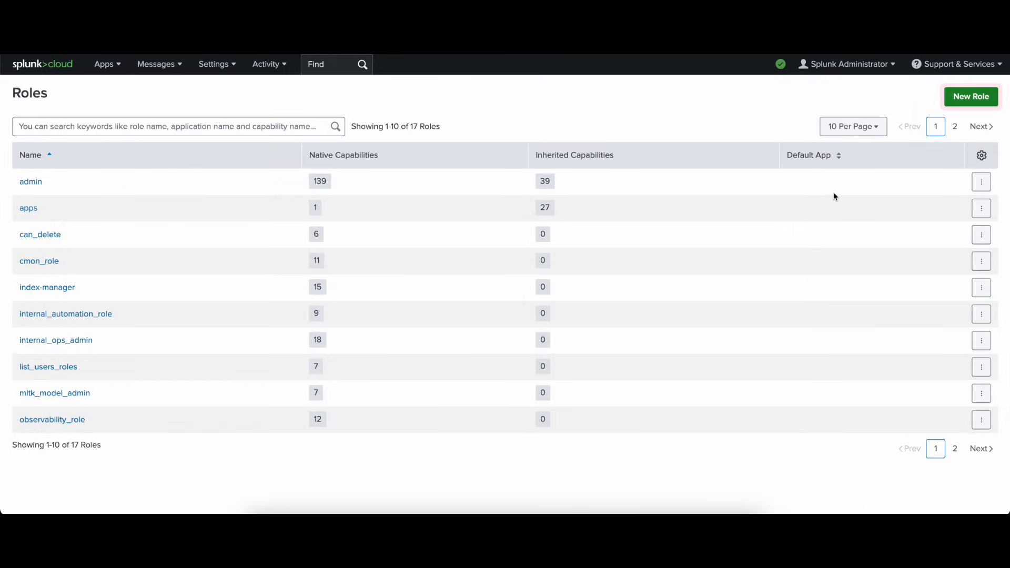
left_click(970, 96)
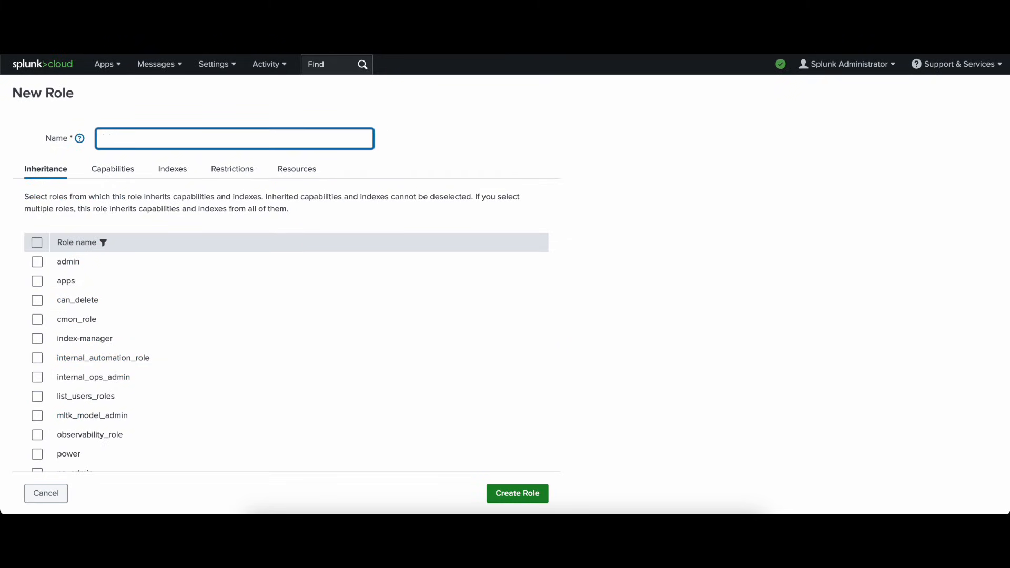
type("mcp_us")
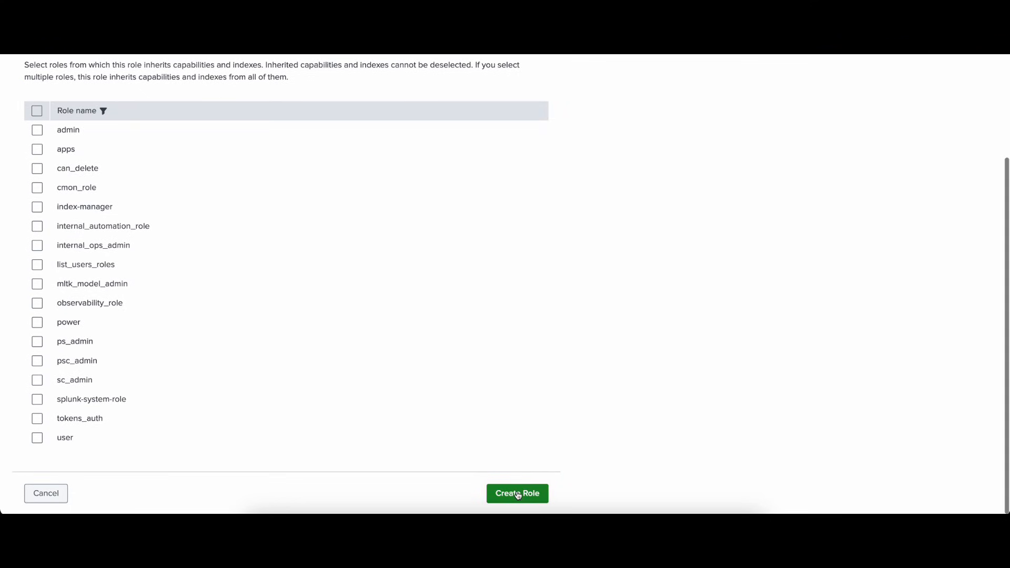
left_click(517, 494)
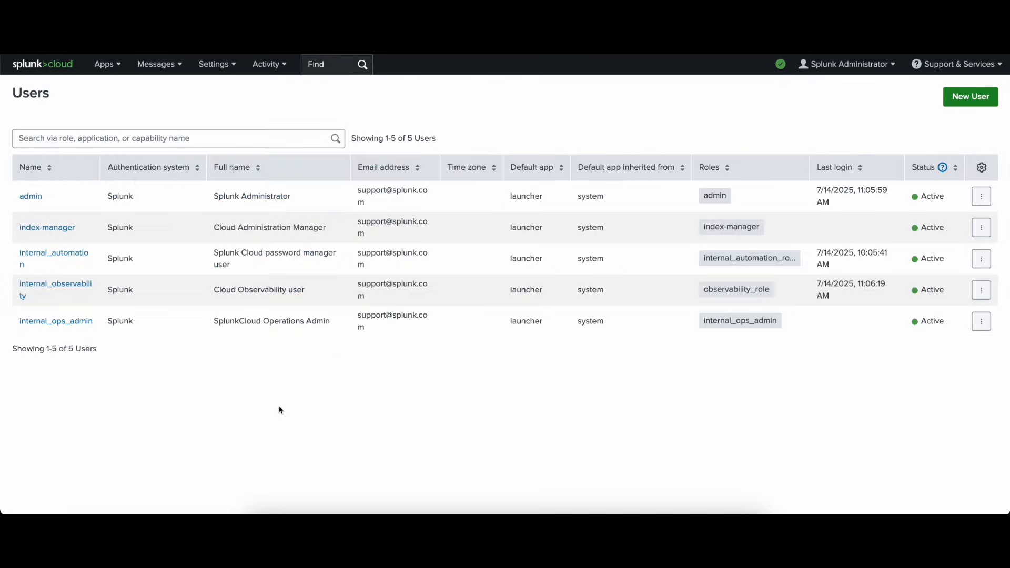
Create user mcp_user_1 holding the mcp_user and user roles
left_click(969, 97)
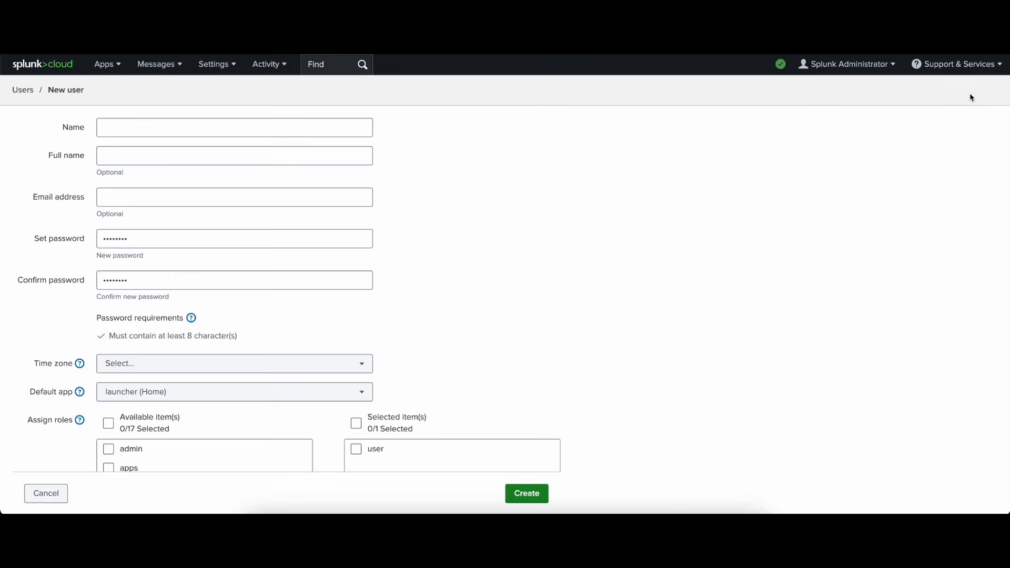
left_click(234, 127)
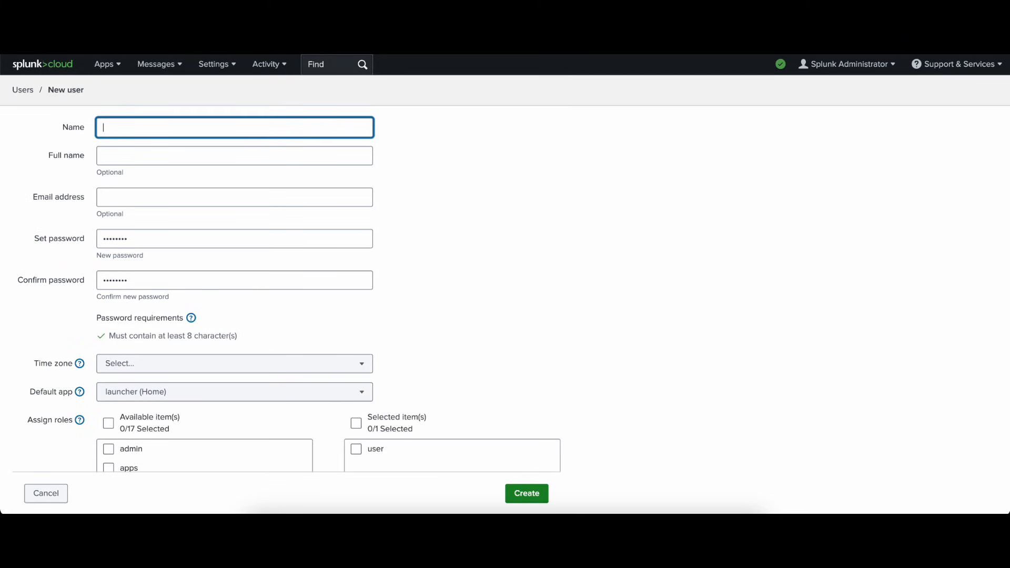
type("mcp_user_1")
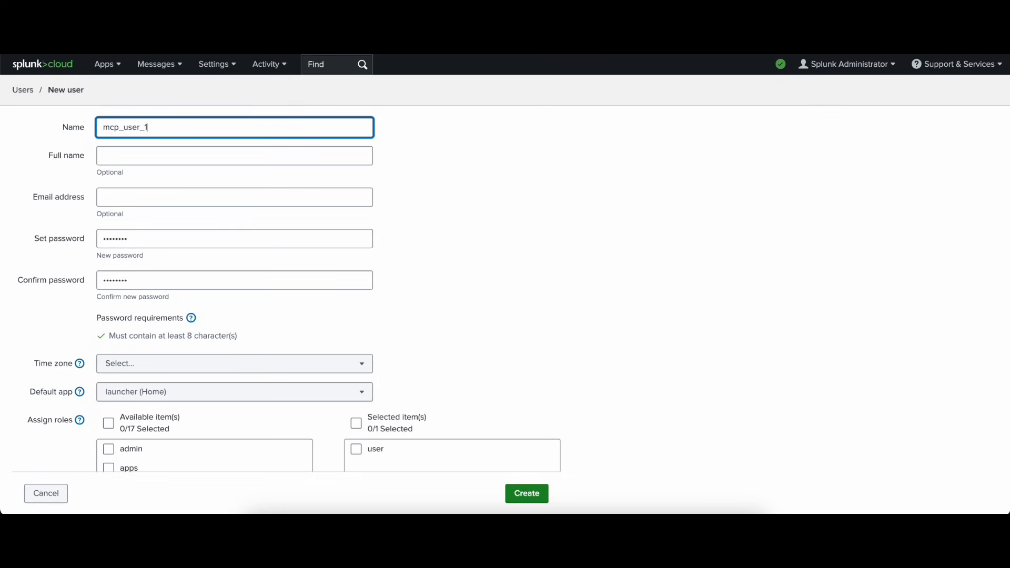
scroll("down", 3)
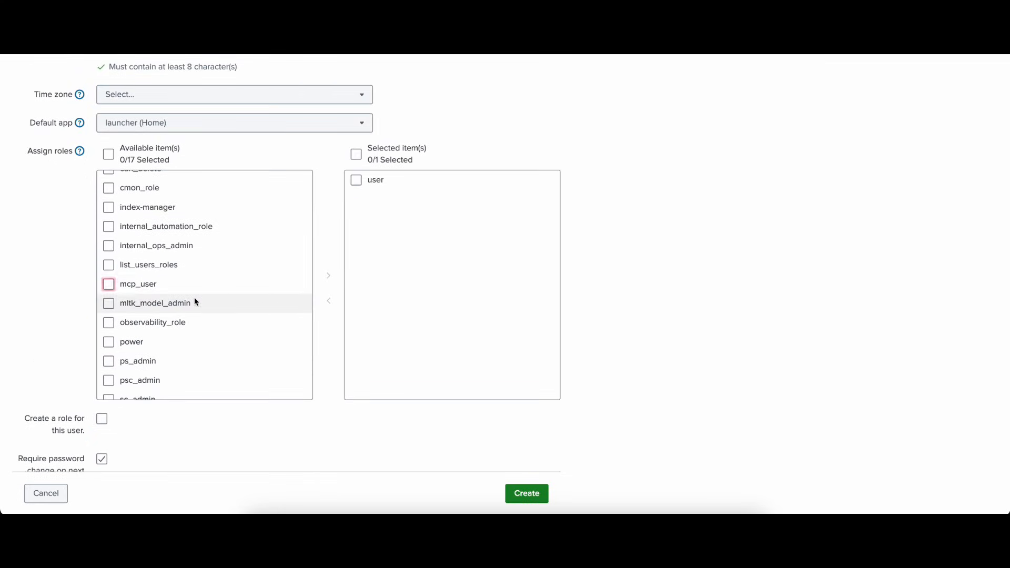
left_click(109, 284)
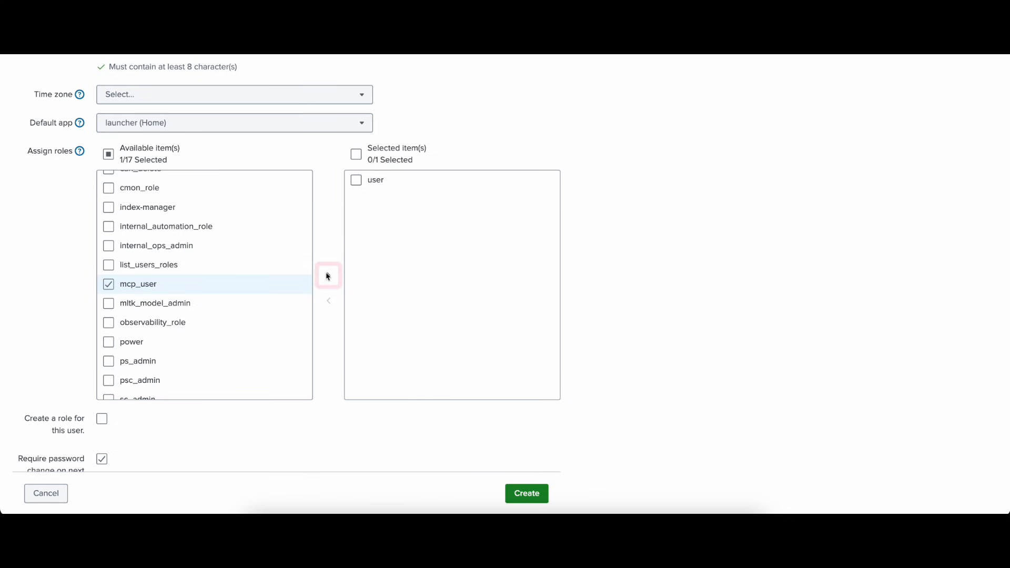
left_click(329, 276)
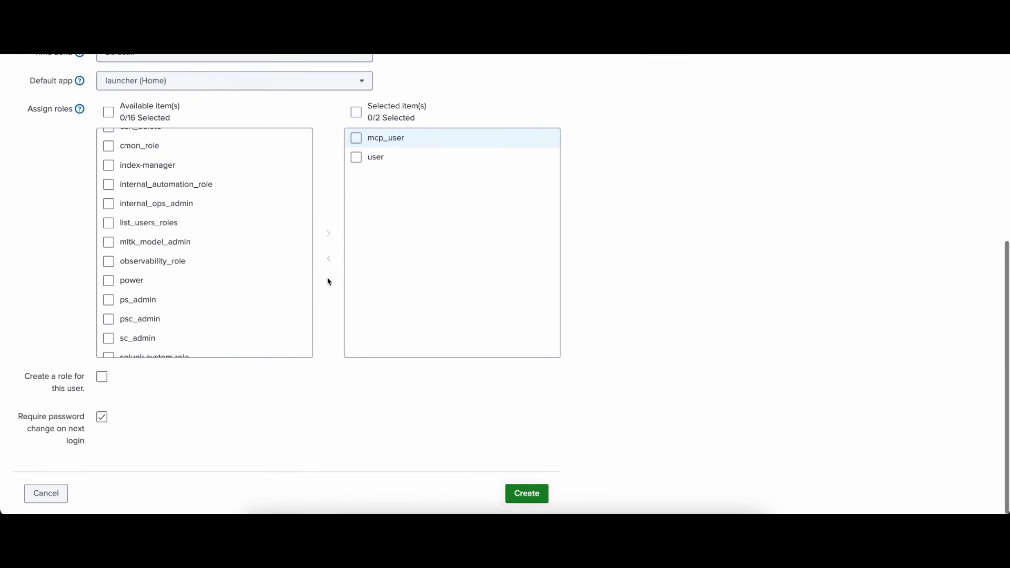
left_click(527, 493)
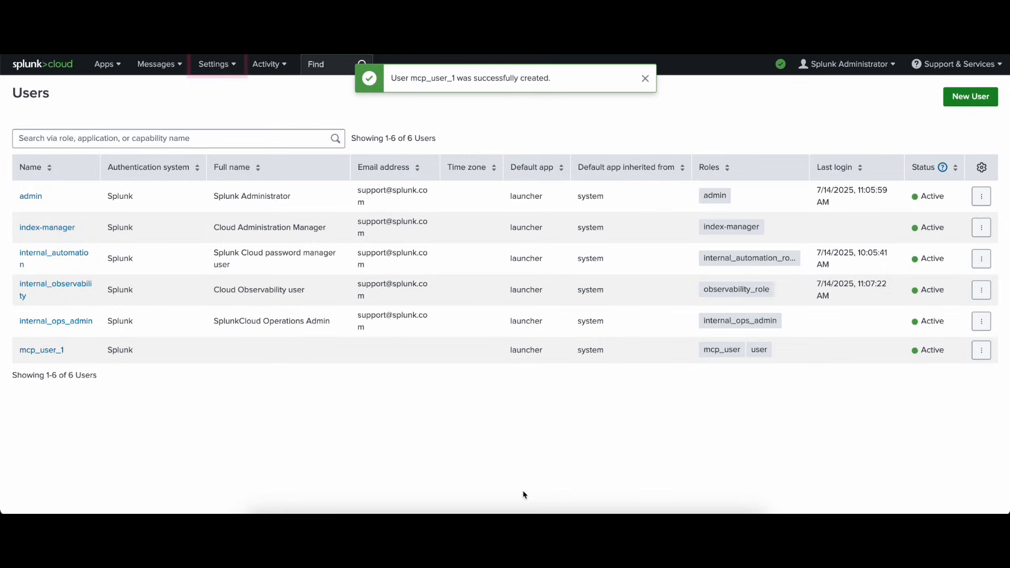
Generate an authentication token for user mcp_user_1 with audience mcp
left_click(217, 64)
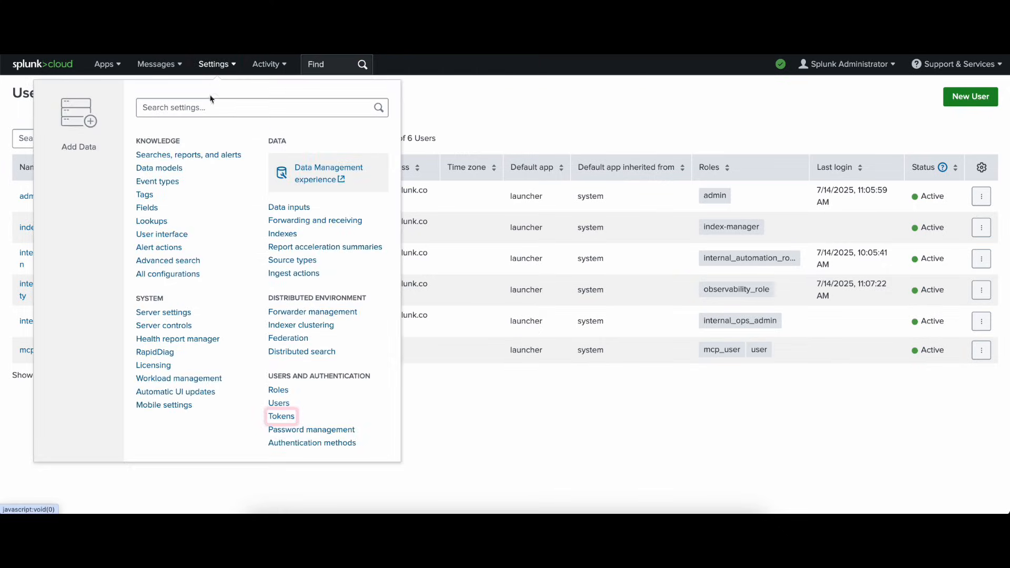
left_click(281, 416)
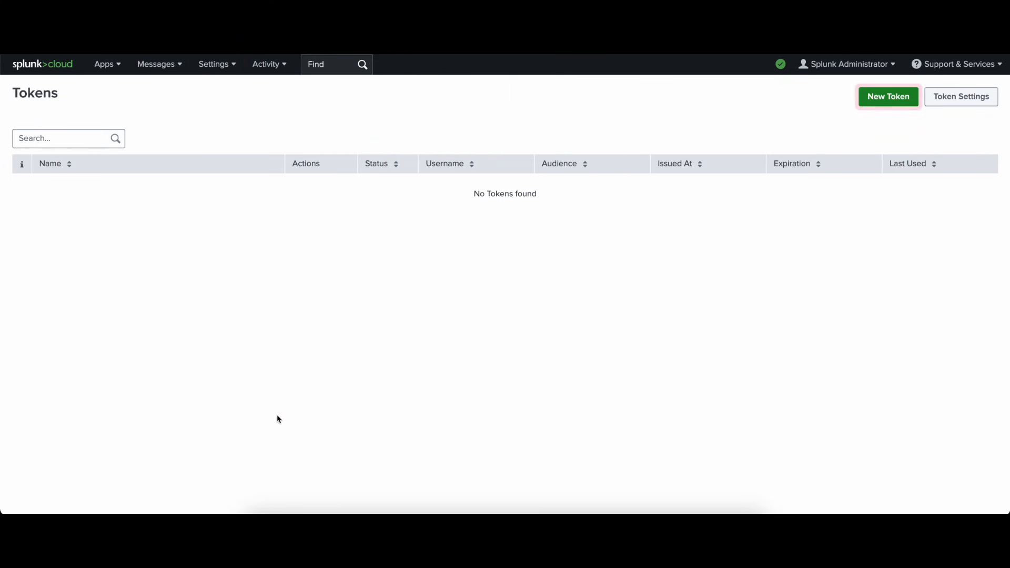
left_click(888, 96)
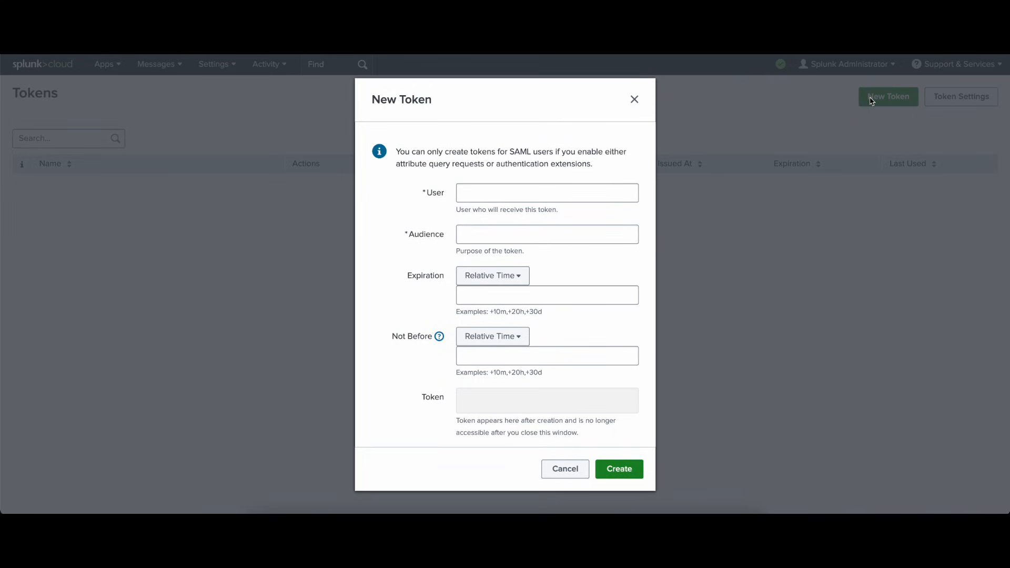
left_click(547, 192)
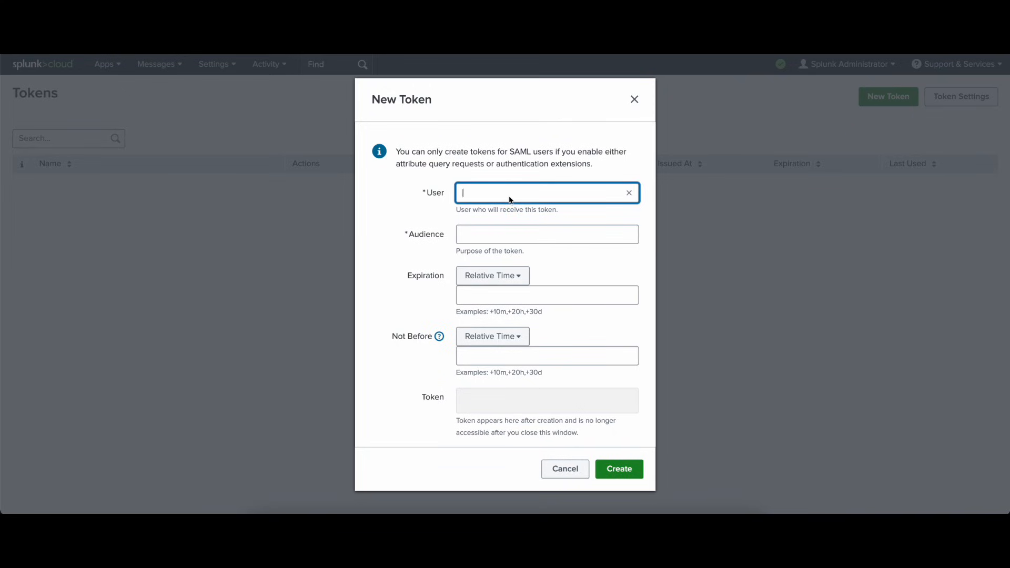
type("mcp_user_")
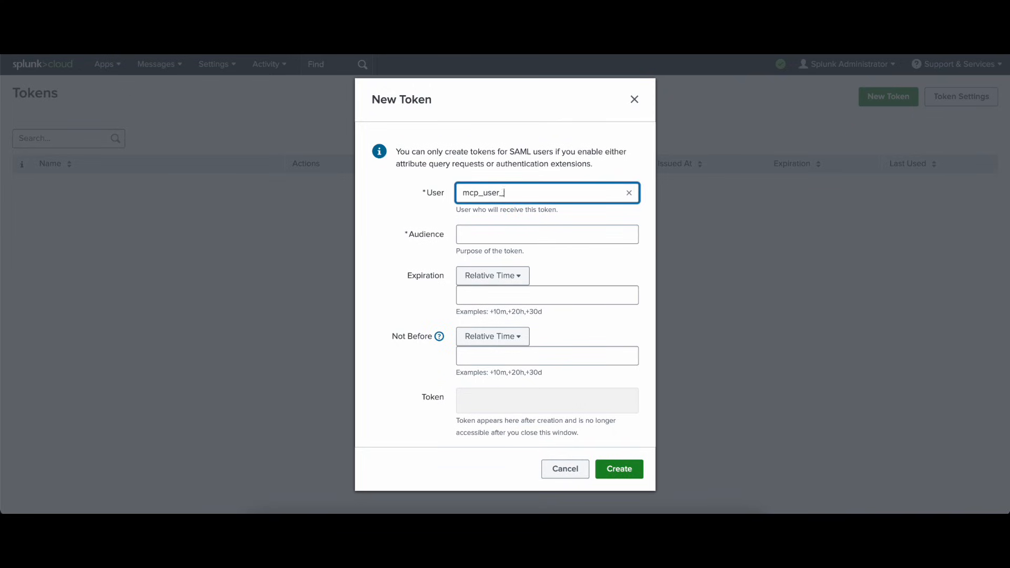
left_click(547, 233)
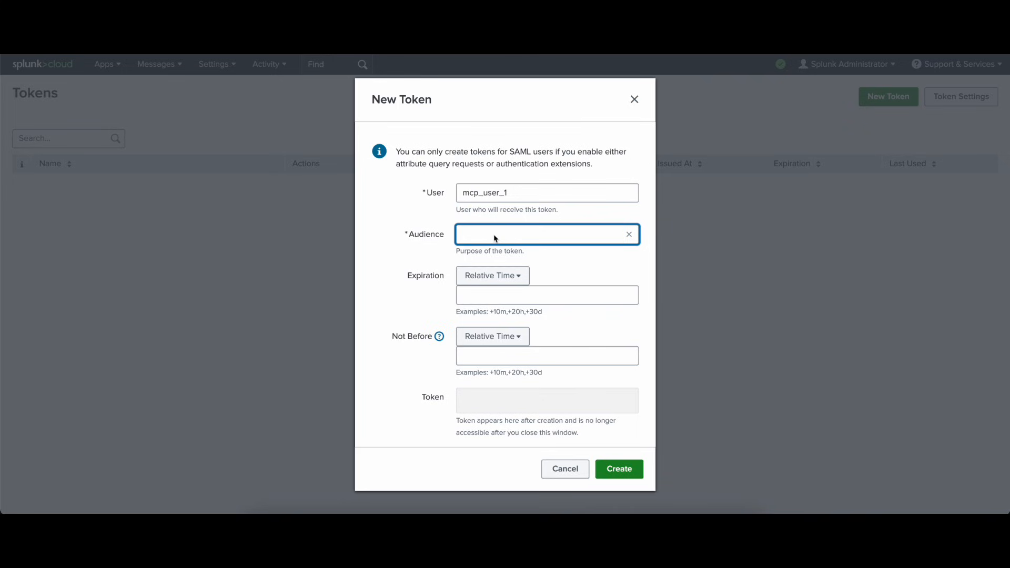
type("mcp")
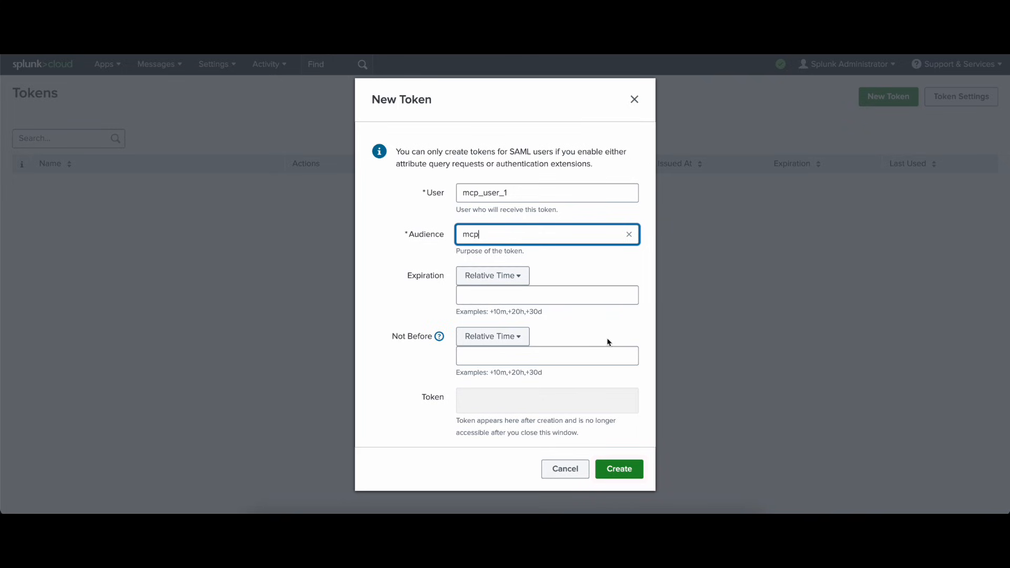
left_click(618, 469)
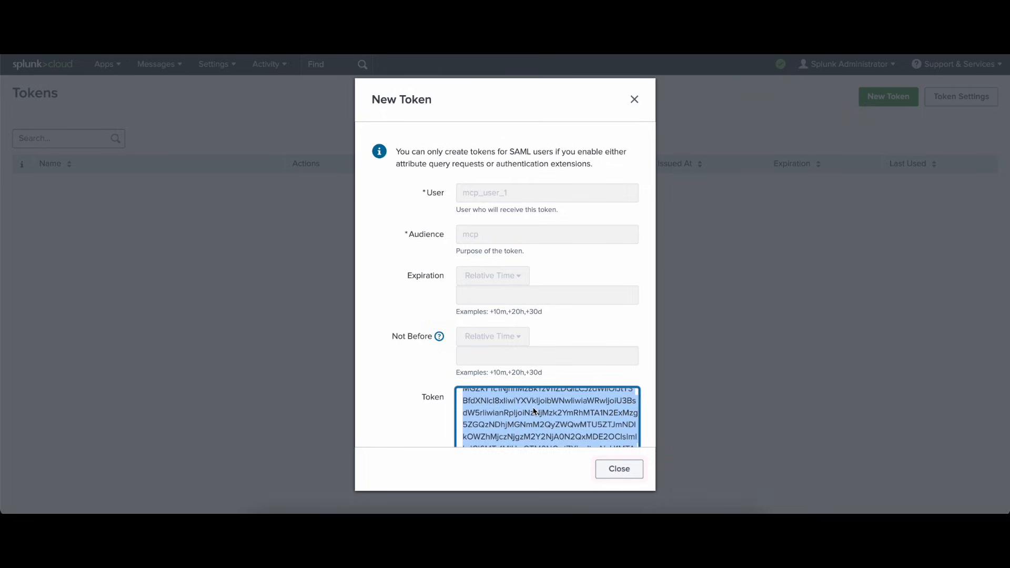
left_click(618, 469)
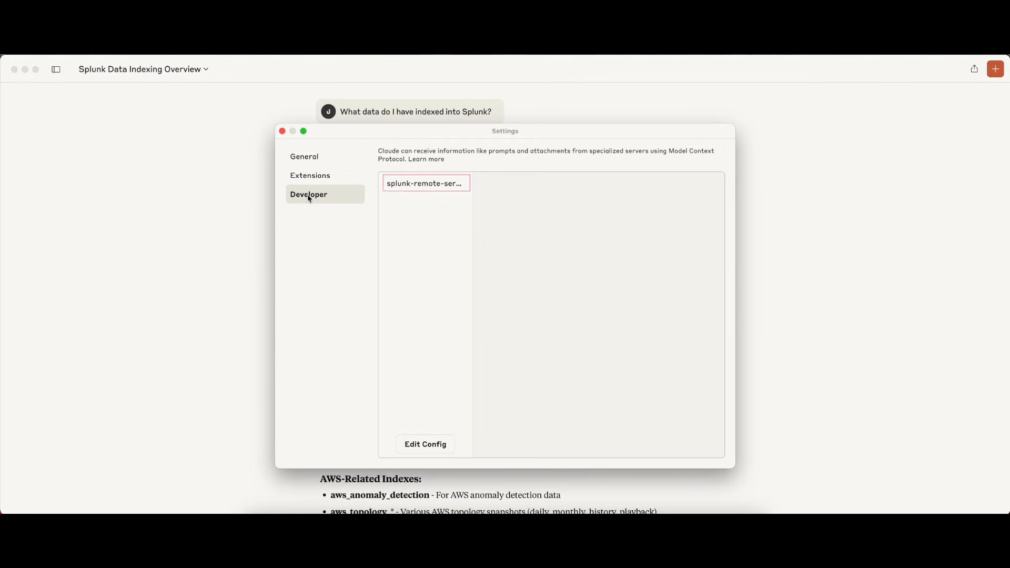
Open Claude Desktop's MCP configuration file from the splunk-remote-server details
left_click(425, 184)
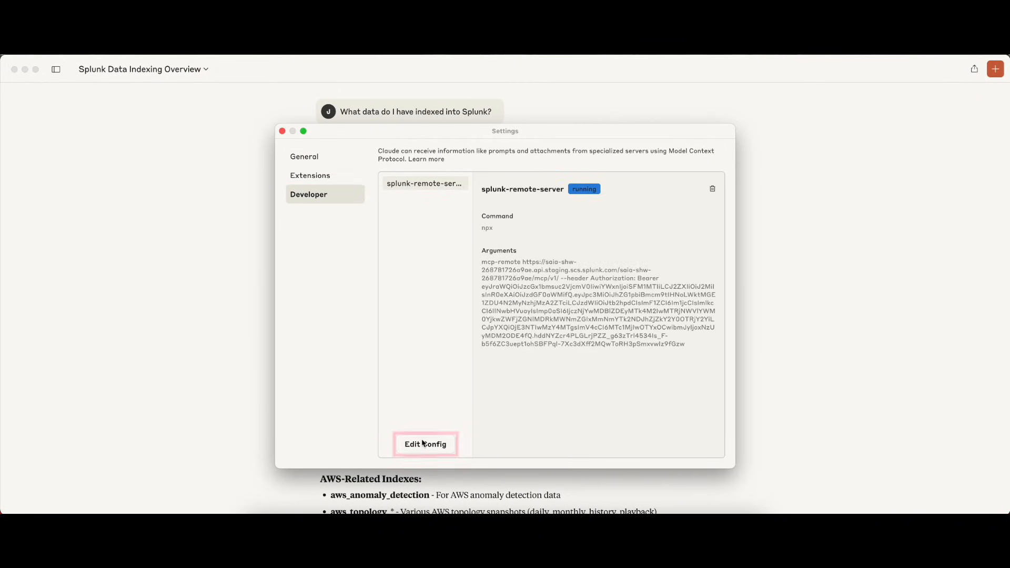
left_click(425, 444)
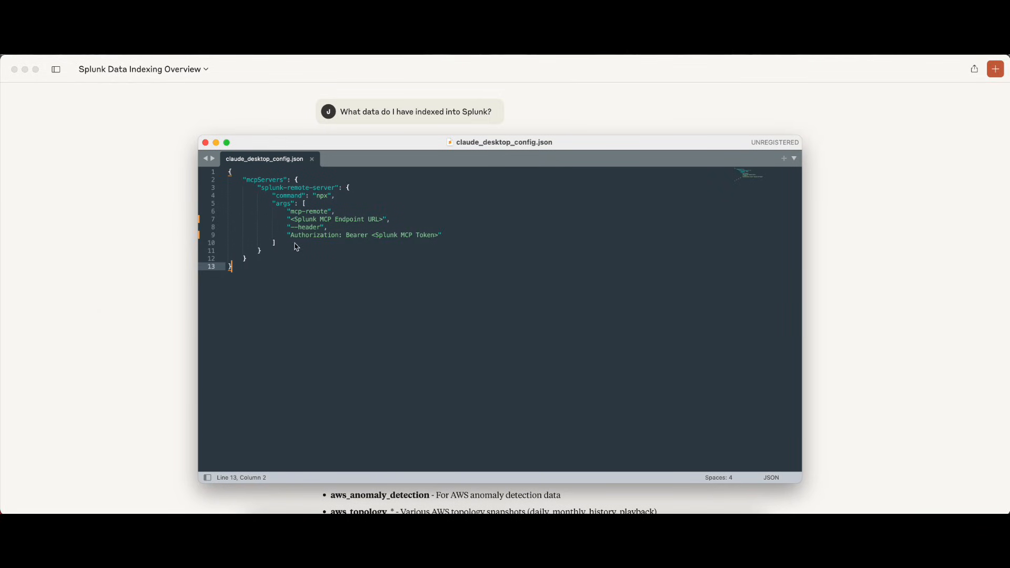
mouse_move(346, 222)
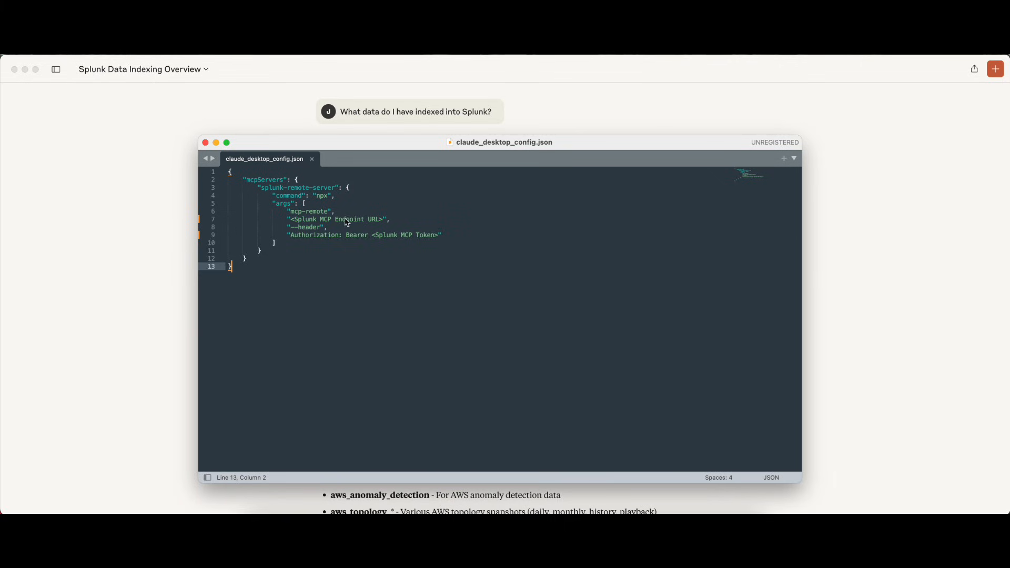
mouse_move(381, 240)
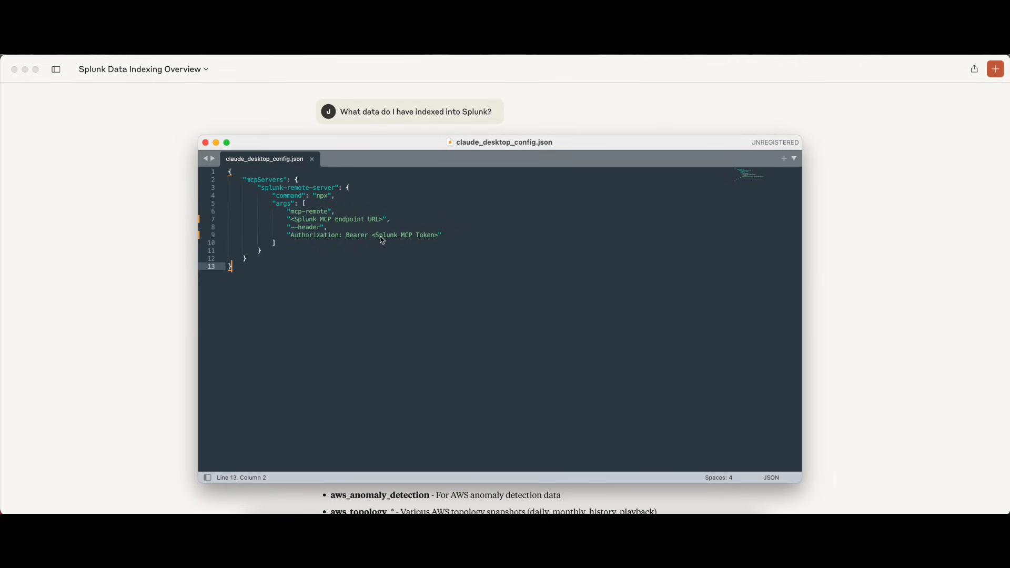